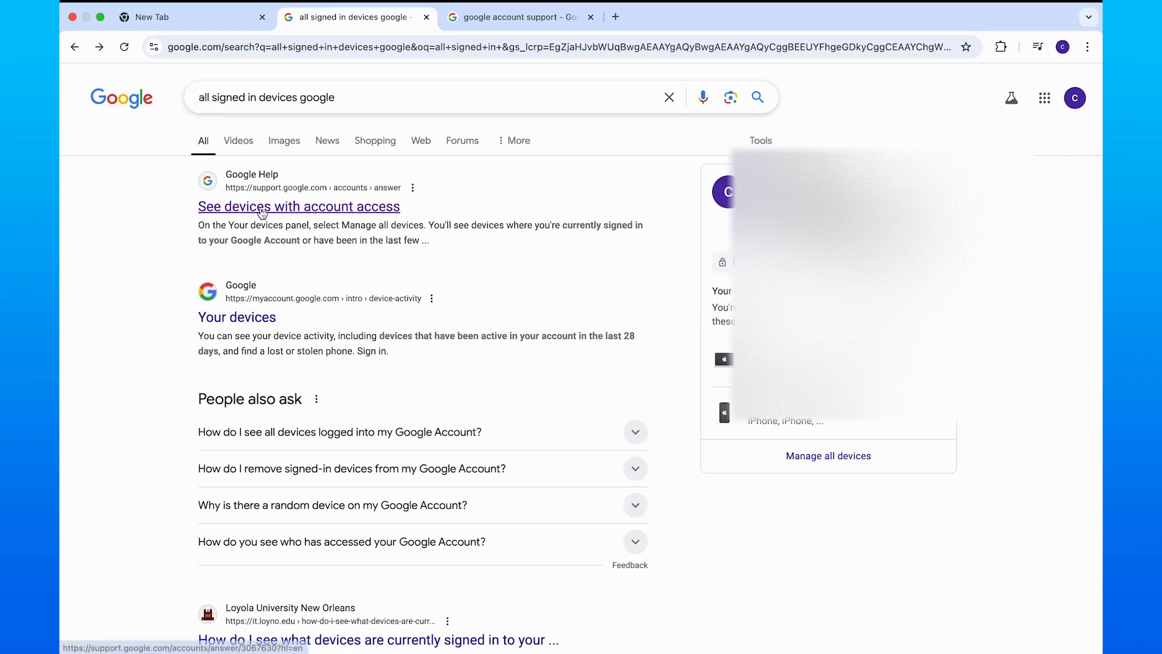
Follow the 'See devices with account access' help result from the search page.
{"action": "left_click", "coordinate": [297, 206]}
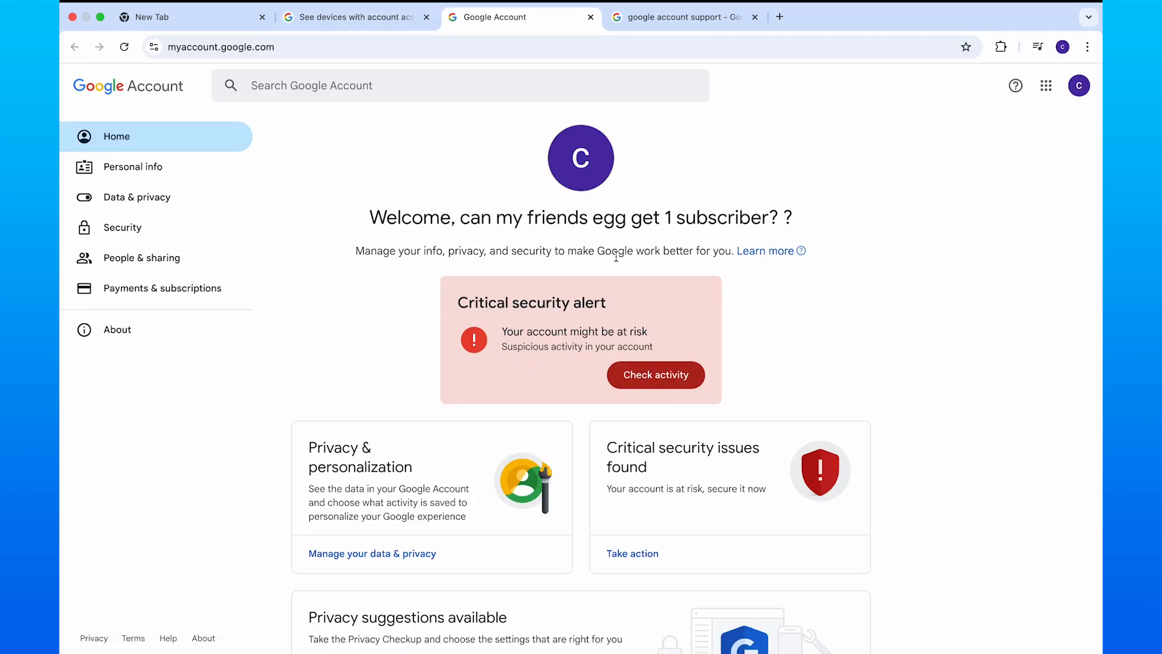
{"action": "mouse_move", "coordinate": [655, 374]}
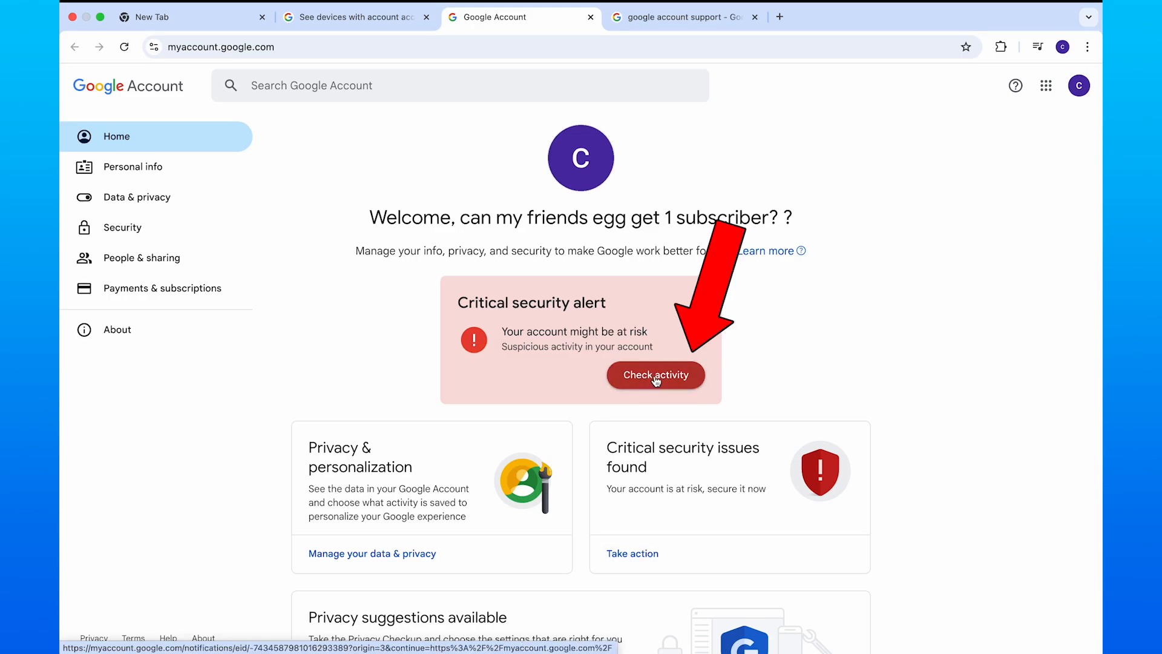
Check activity on the Critical security alert card to see the suspicious Mac sign-in details.
{"action": "left_click", "coordinate": [655, 374]}
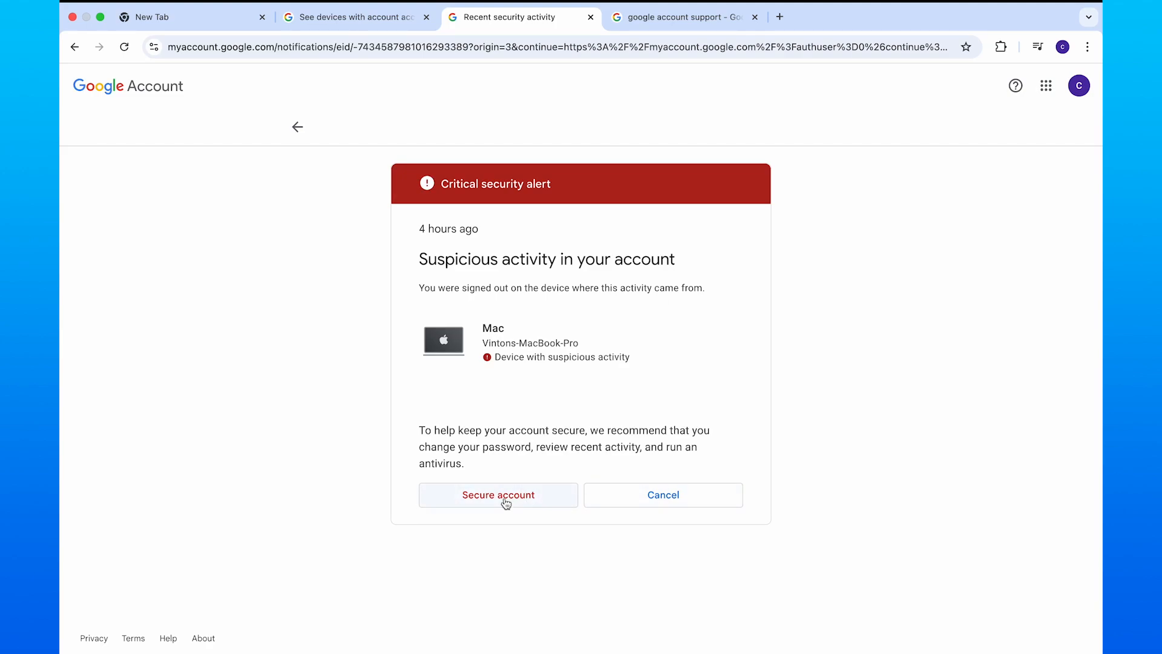
{"action": "mouse_move", "coordinate": [481, 484]}
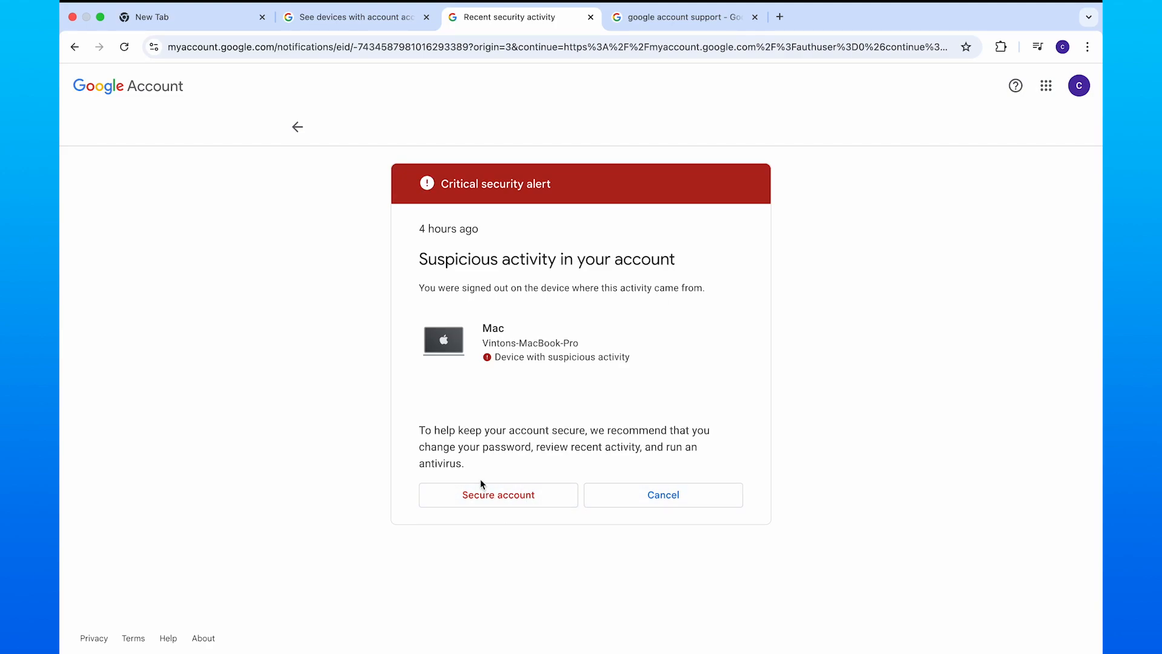
{"action": "mouse_move", "coordinate": [342, 199]}
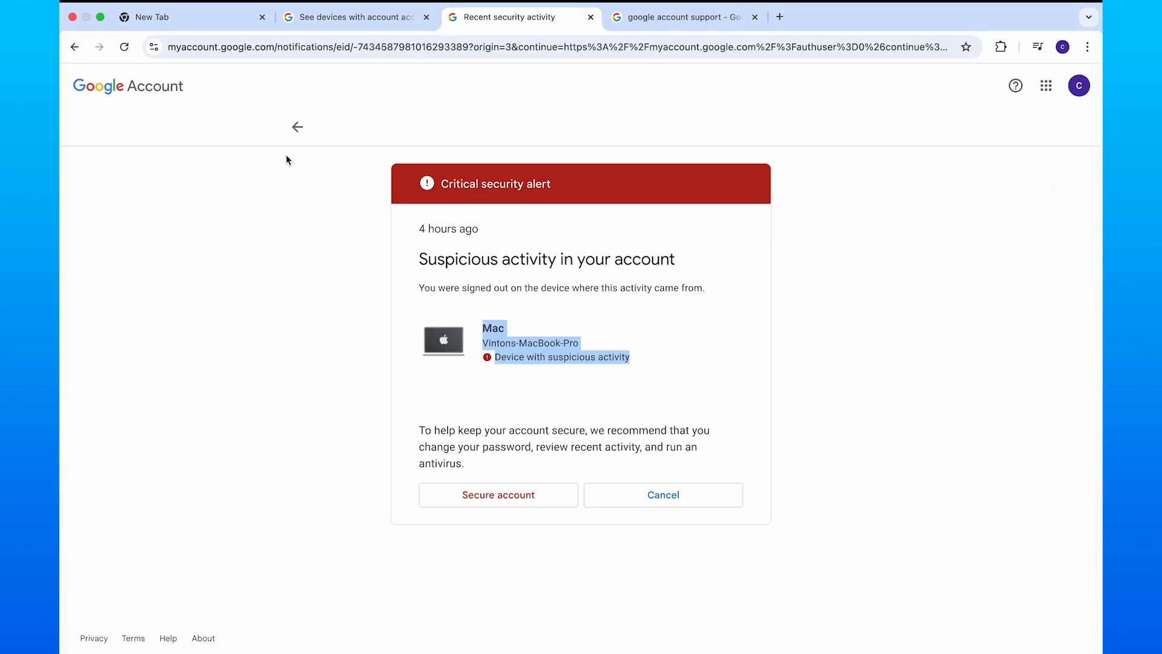
Return to the Security Checkup overview, revisiting the critical alert details on the way.
{"action": "left_click", "coordinate": [498, 494]}
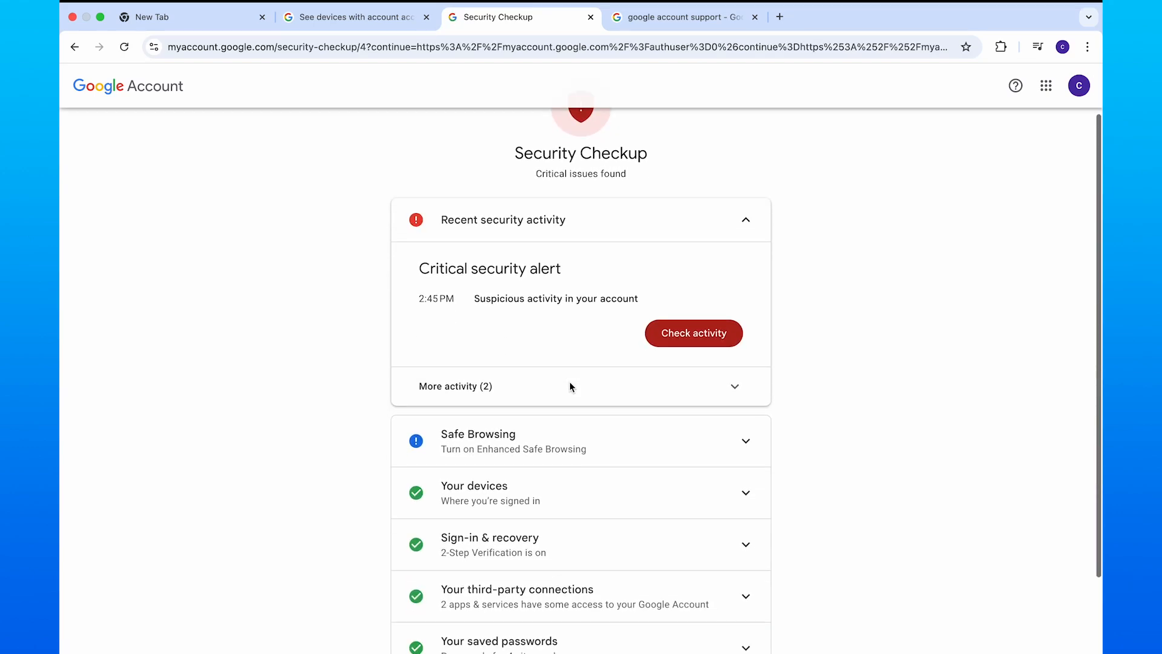
{"action": "scroll", "scroll_direction": "down", "scroll_amount": 3}
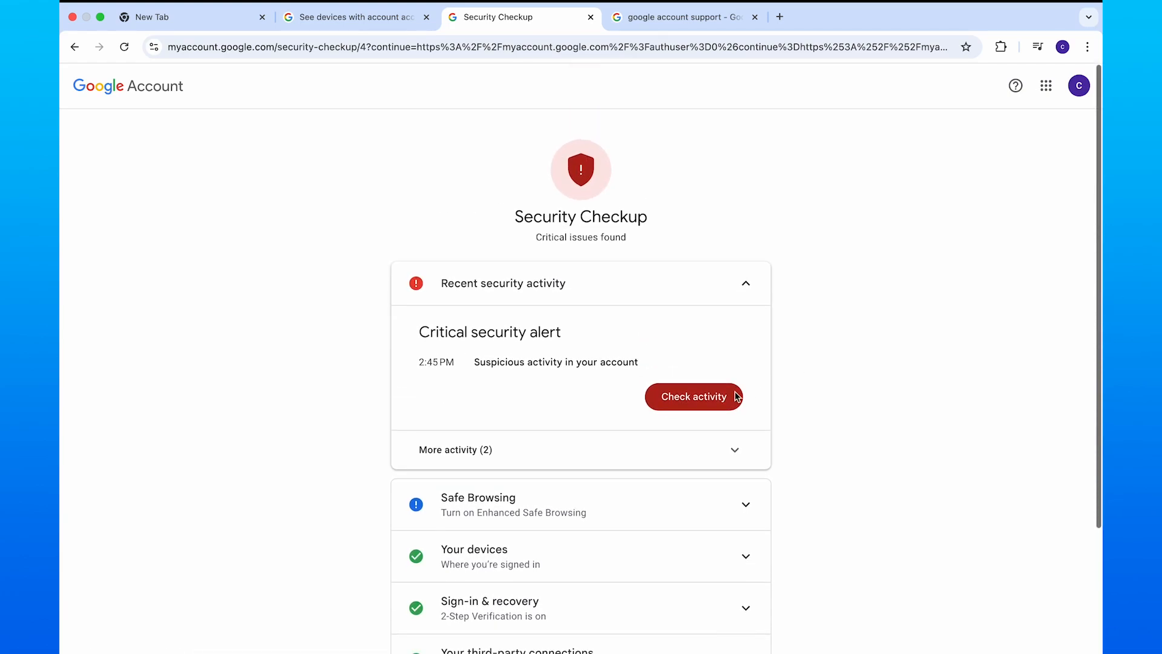
{"action": "left_click", "coordinate": [693, 396]}
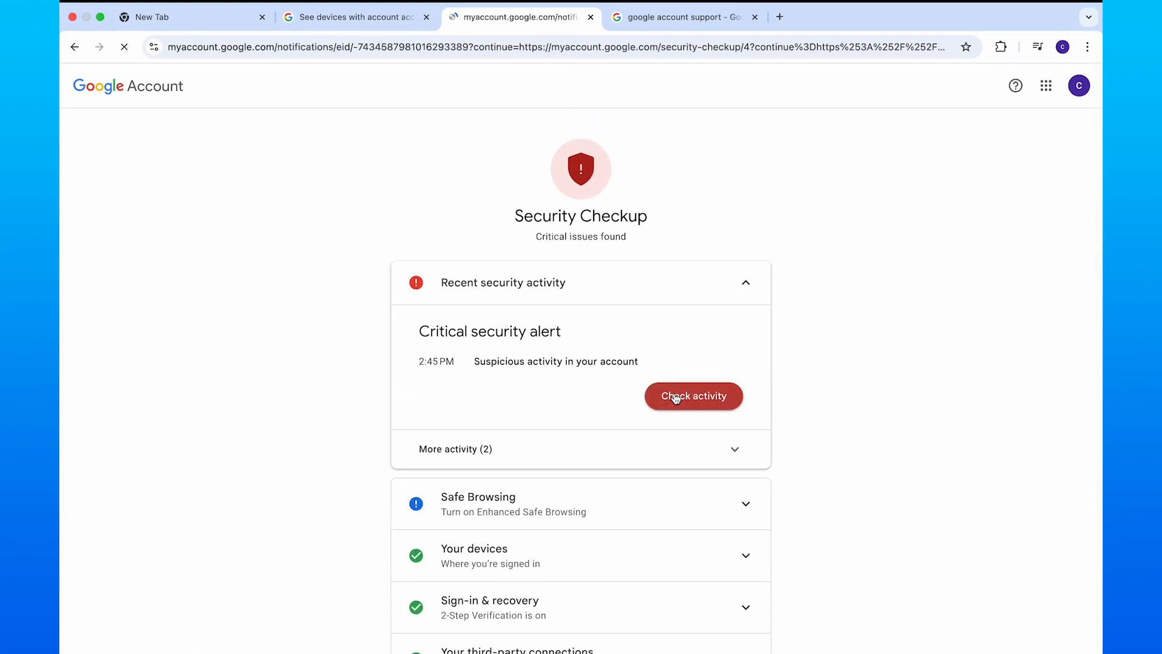
{"action": "left_click", "coordinate": [692, 395]}
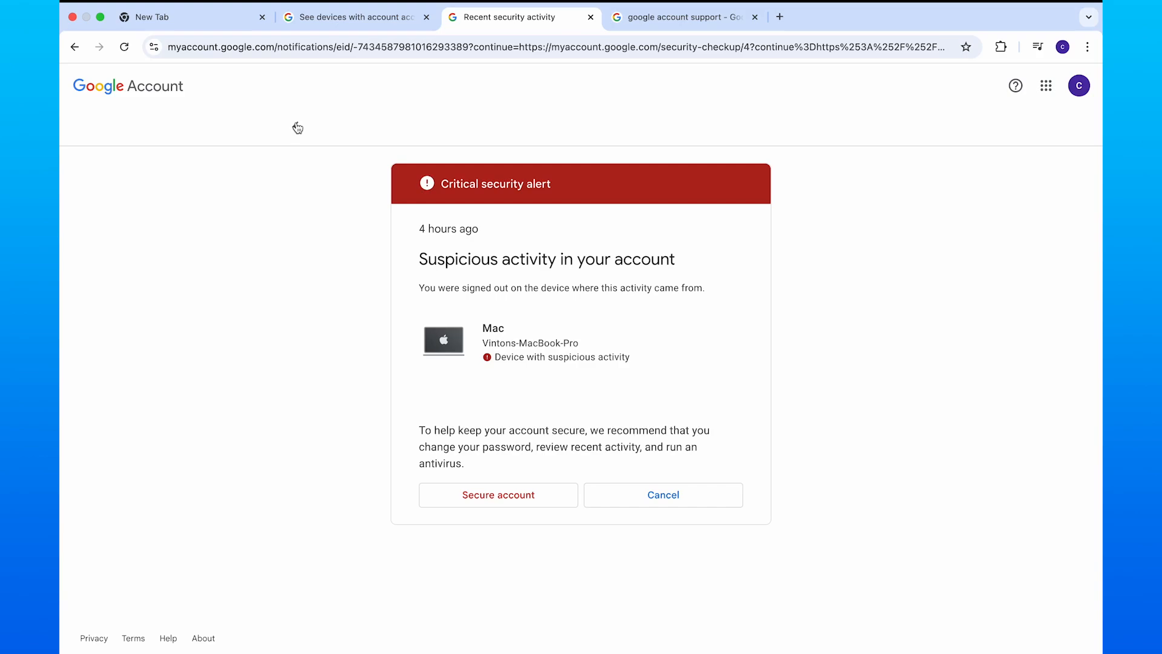
{"action": "left_click", "coordinate": [498, 494]}
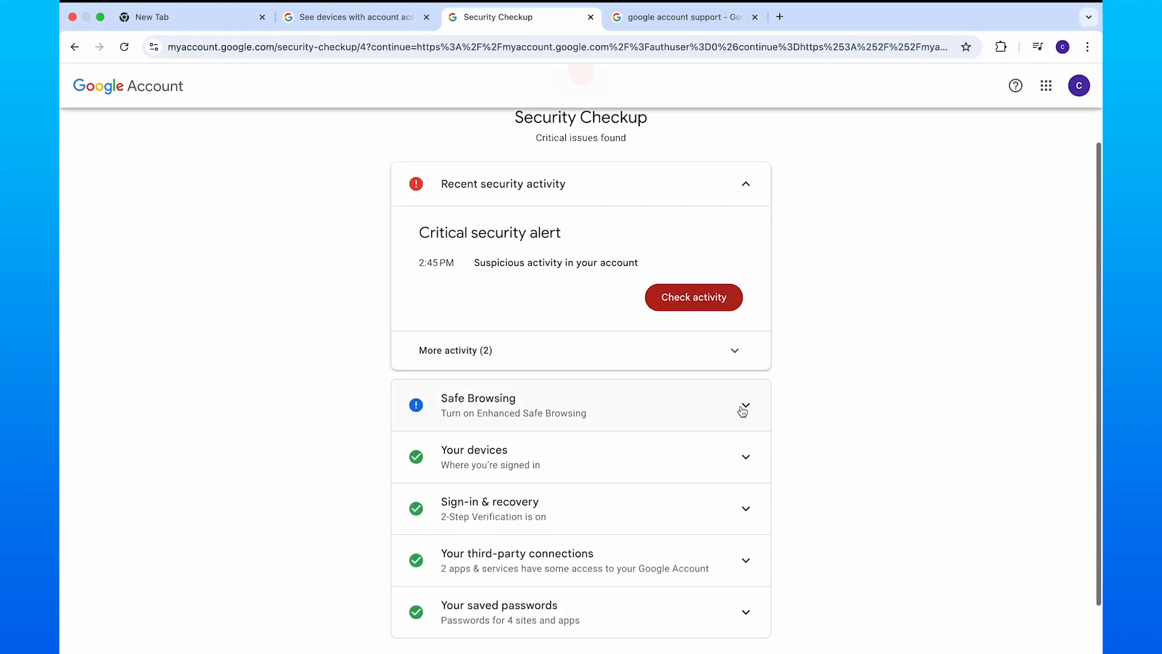
Review and dismiss the Safe Browsing recommendation, then reveal more recent security activity.
{"action": "left_click", "coordinate": [744, 411]}
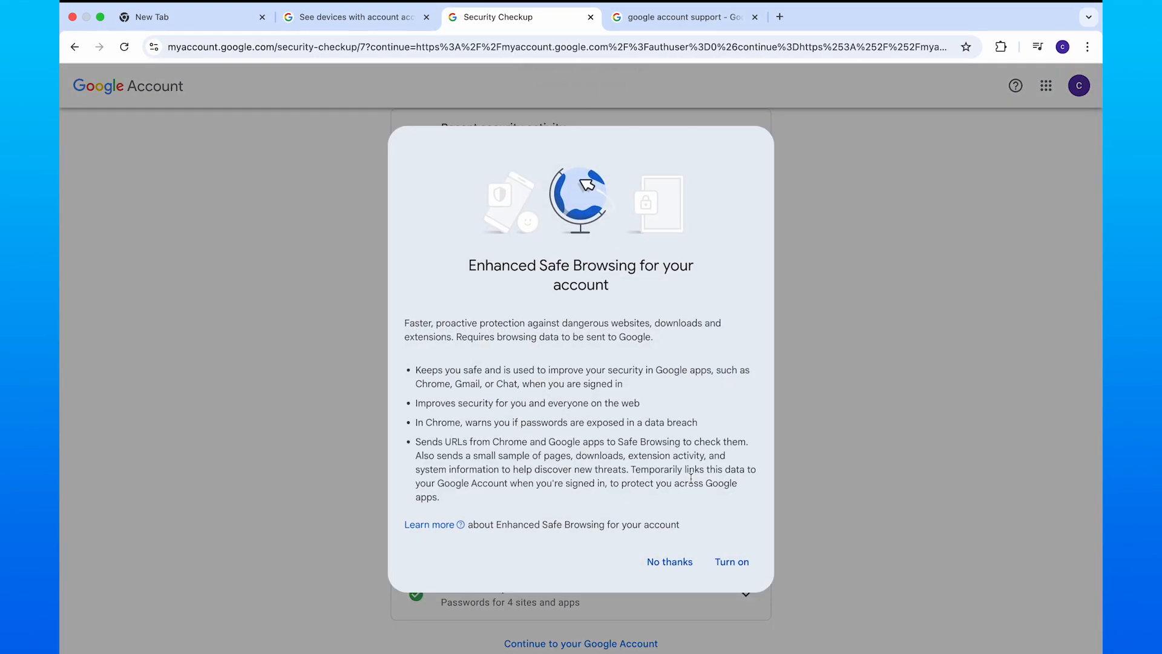
{"action": "left_click", "coordinate": [668, 561]}
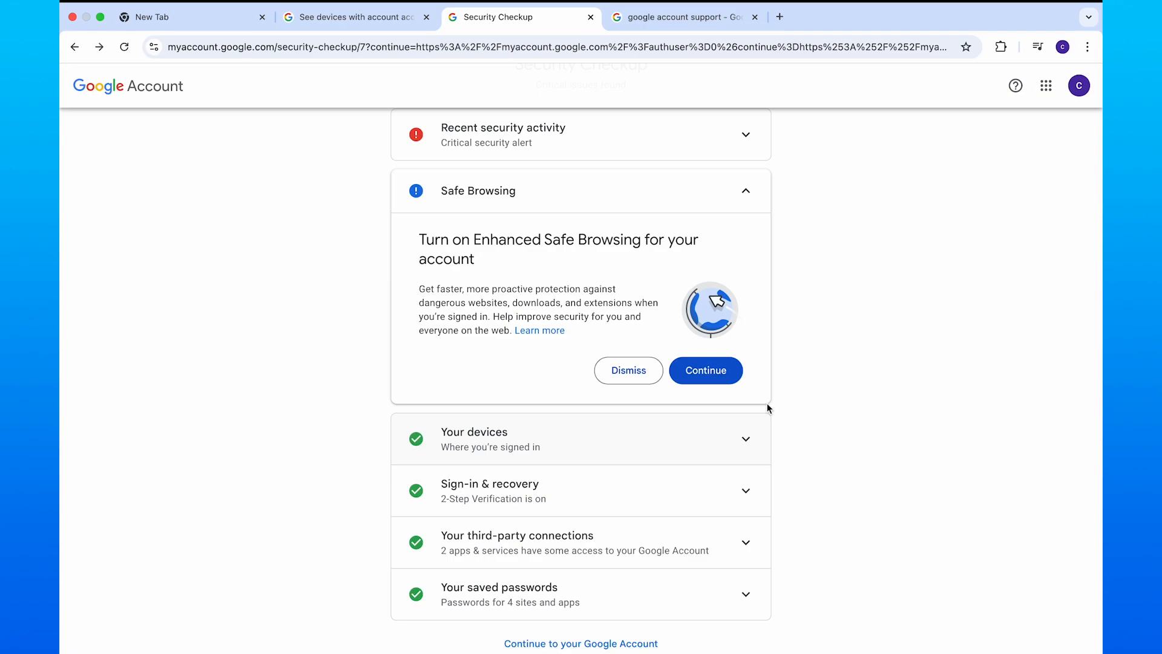
{"action": "scroll", "scroll_direction": "down", "scroll_amount": 3}
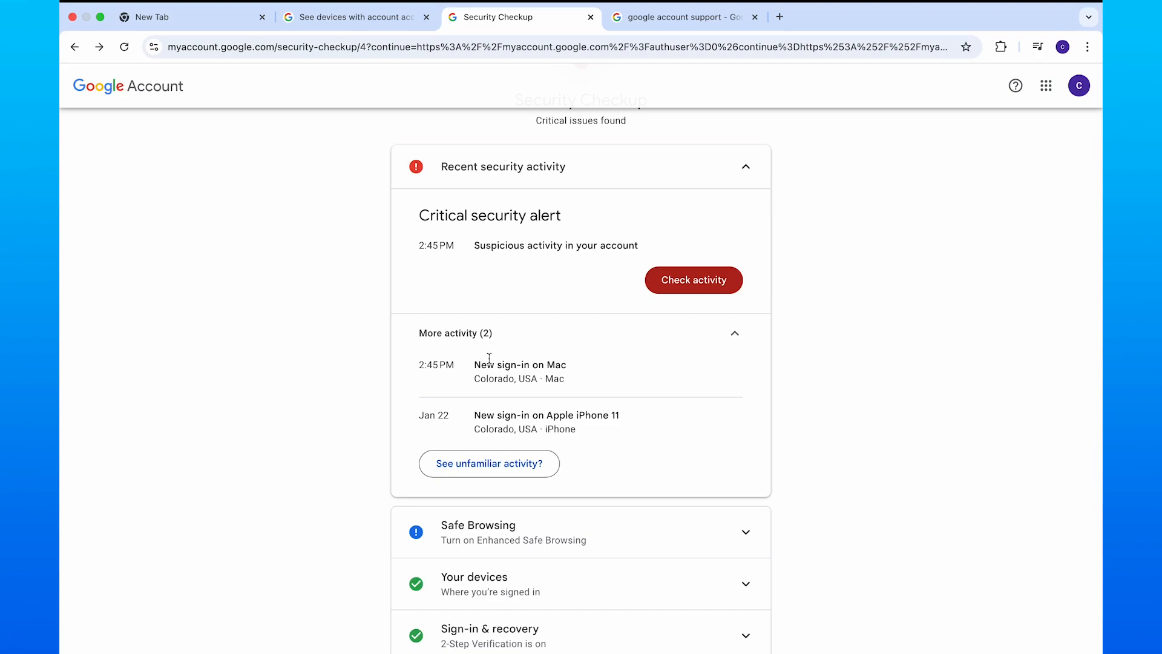
Finish reviewing recent sign-ins and reach the Google Account Help Center via a support search.
{"action": "scroll", "scroll_direction": "down", "scroll_amount": 3}
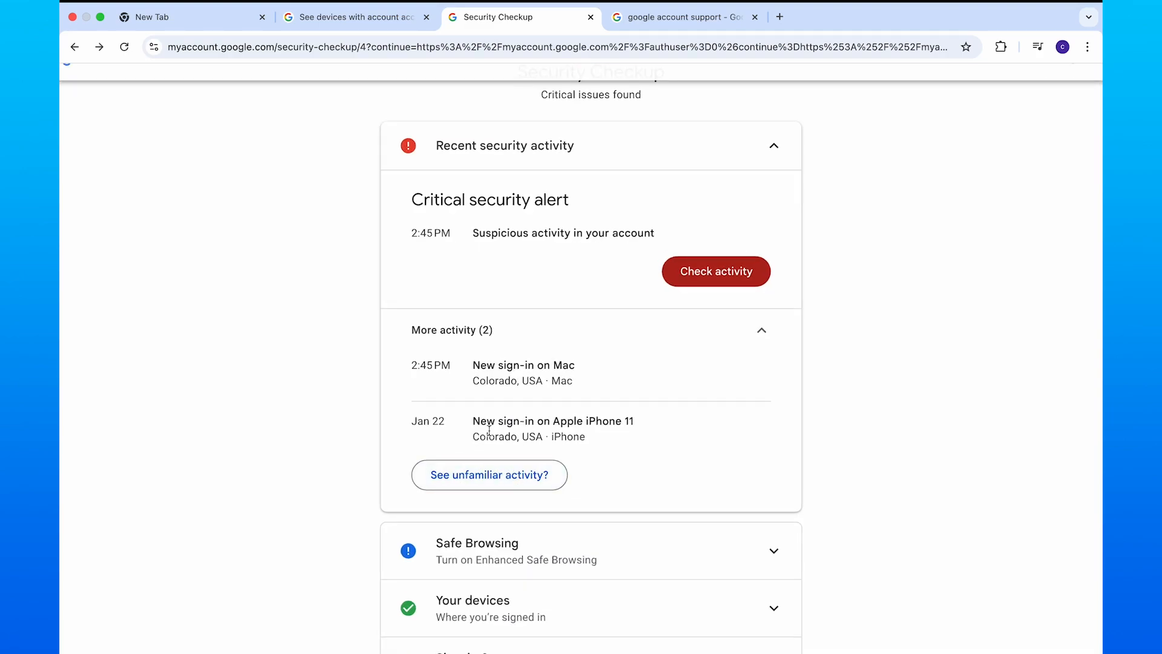
{"action": "mouse_move", "coordinate": [530, 364]}
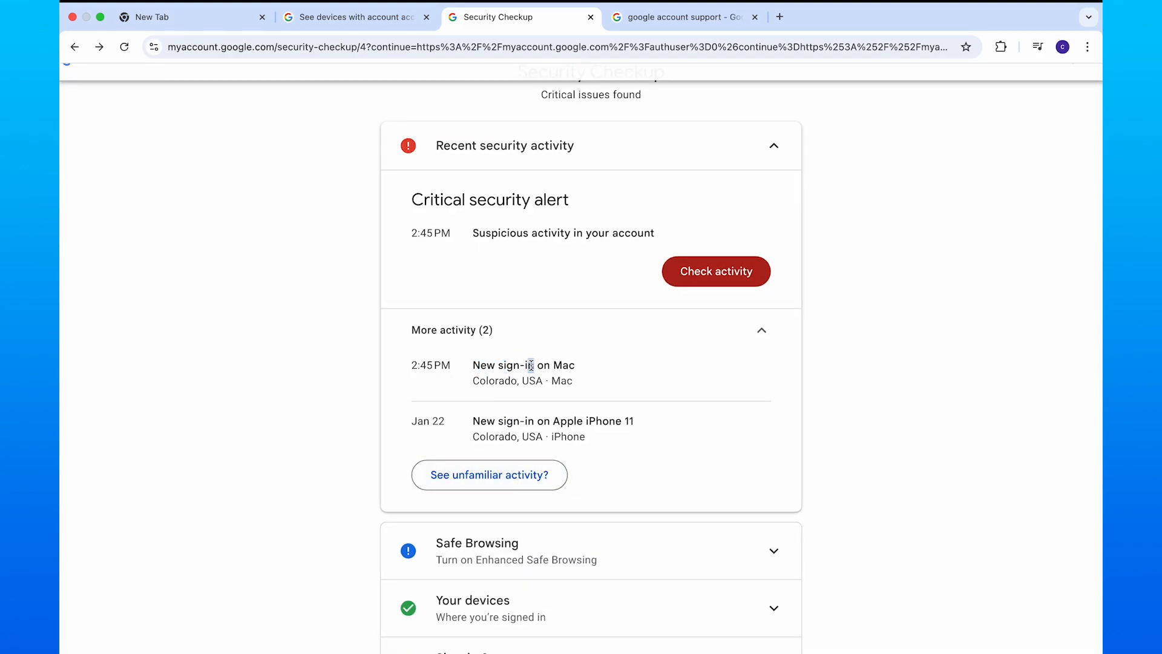
{"action": "left_click", "coordinate": [714, 271]}
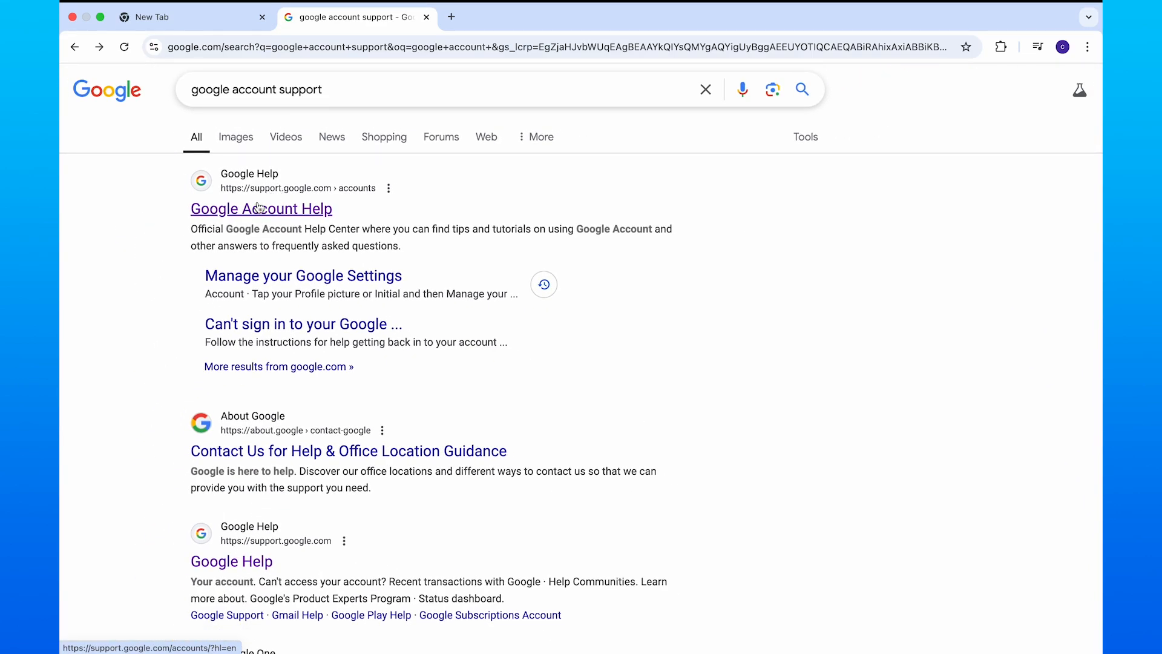
{"action": "left_click", "coordinate": [261, 208]}
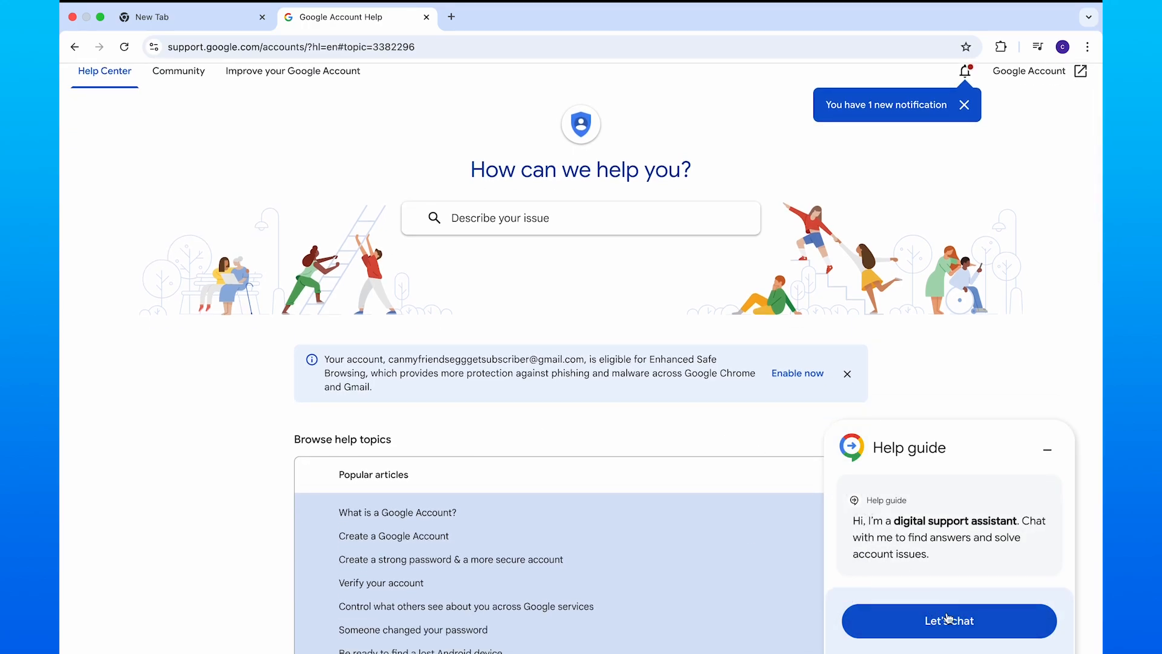
Expand Account security under Browse help topics and choose the Suspicious activity topic.
{"action": "scroll", "scroll_direction": "down", "scroll_amount": 3}
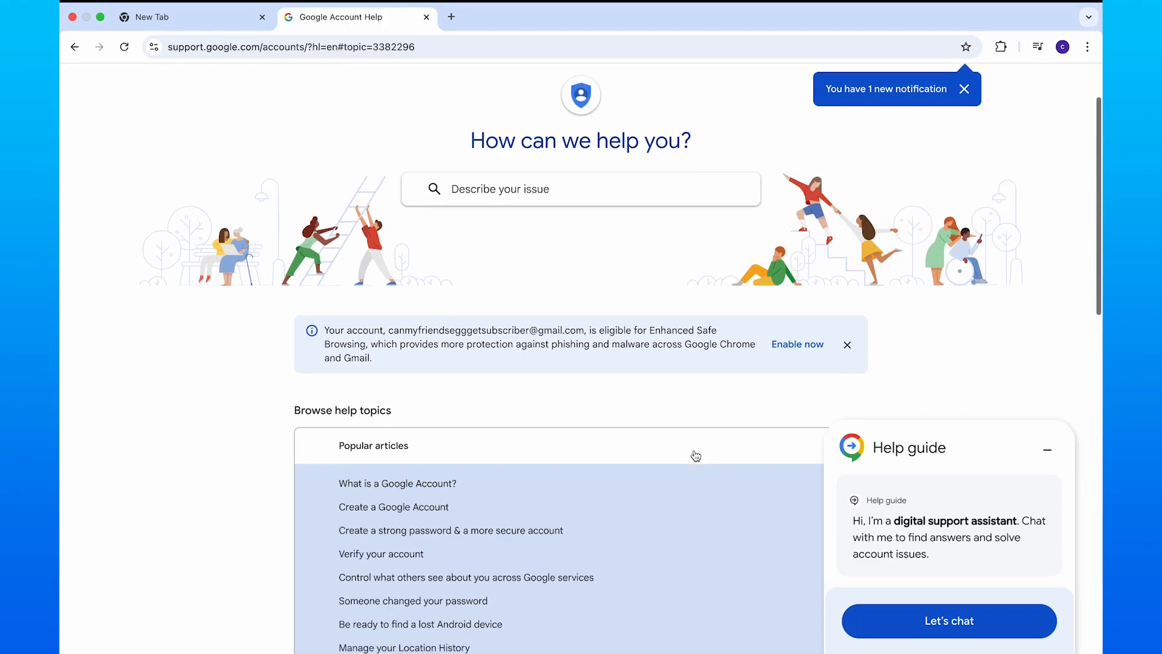
{"action": "scroll", "scroll_direction": "down", "scroll_amount": 3}
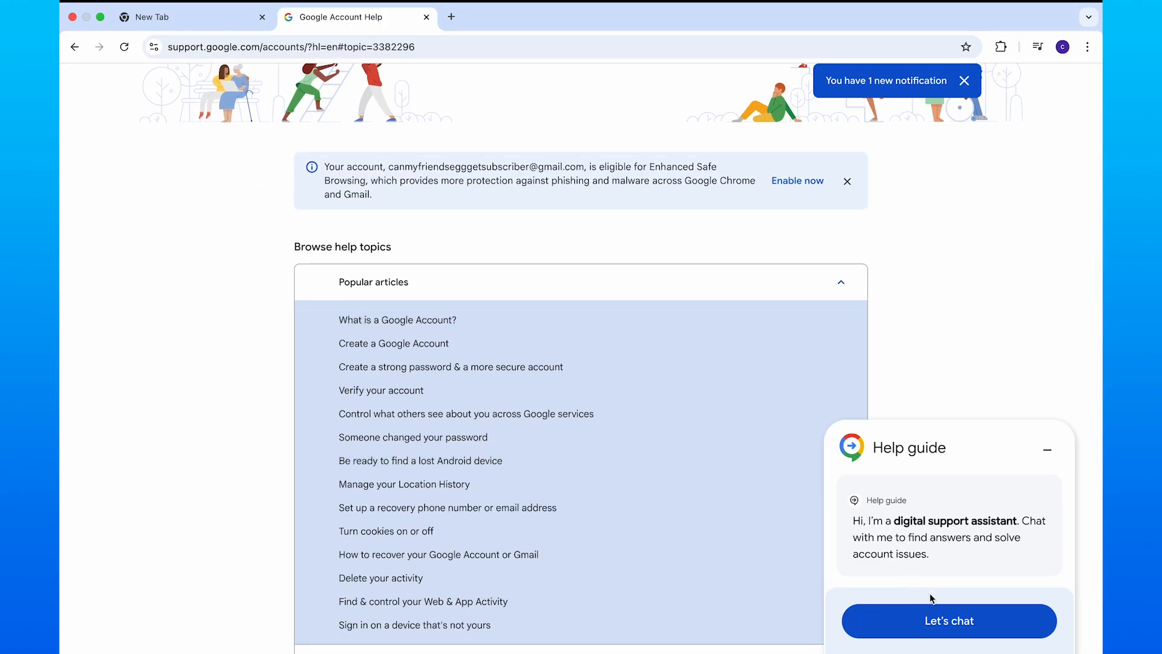
{"action": "scroll", "scroll_direction": "down", "scroll_amount": 3}
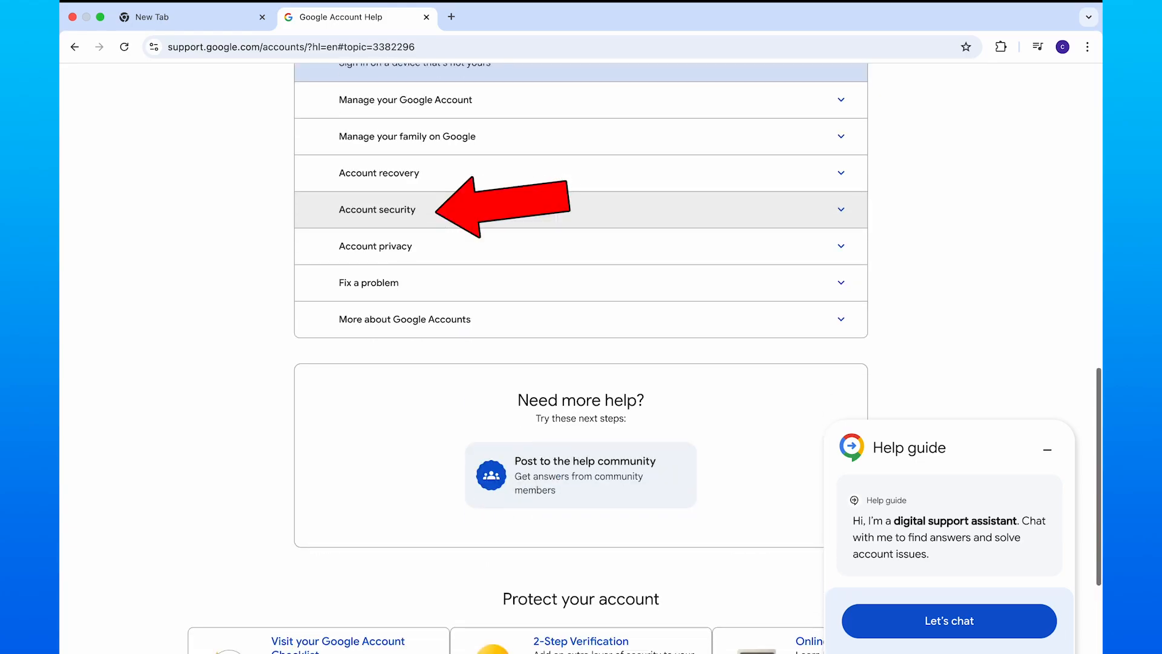
{"action": "left_click", "coordinate": [378, 209]}
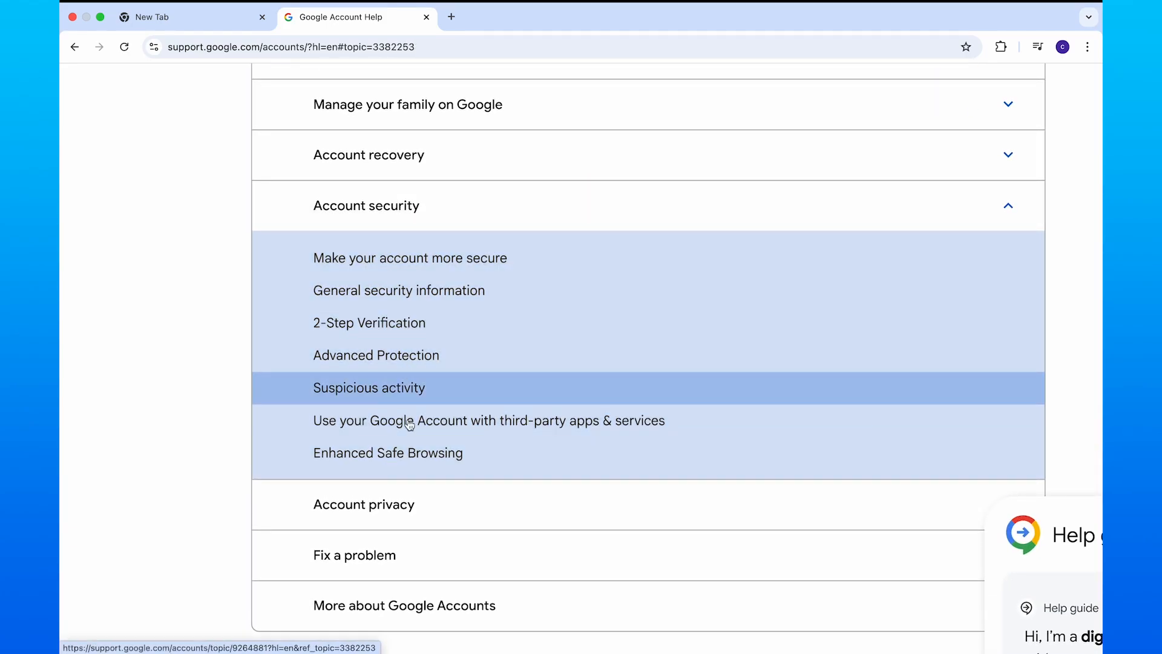
{"action": "left_click", "coordinate": [369, 387]}
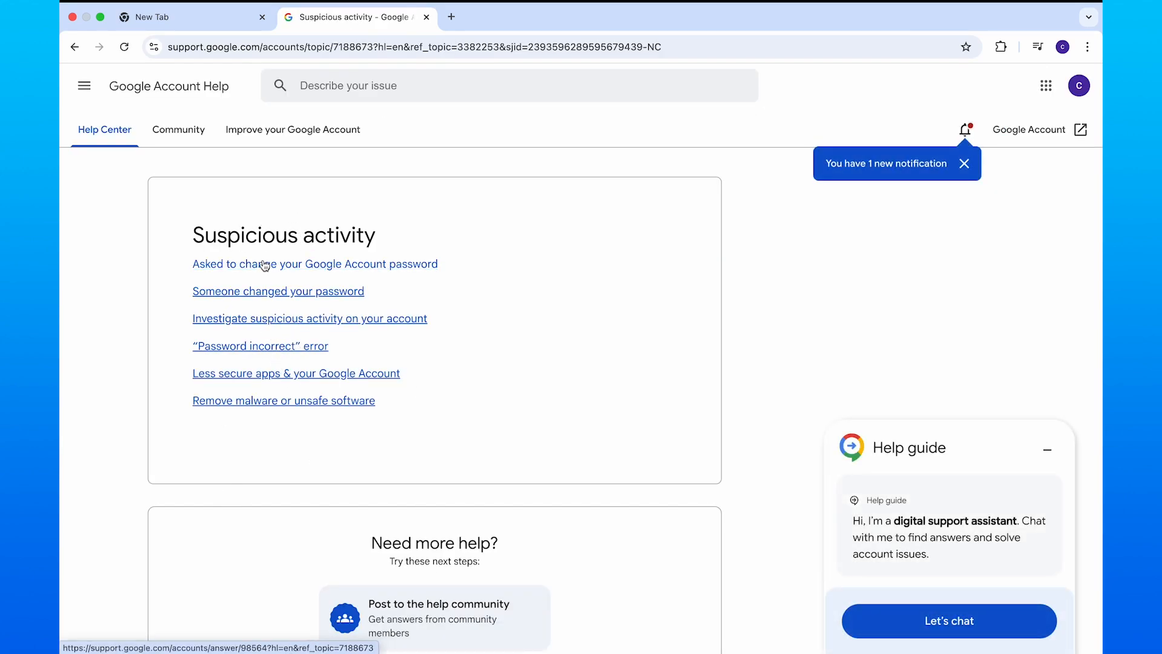
{"action": "mouse_move", "coordinate": [238, 338]}
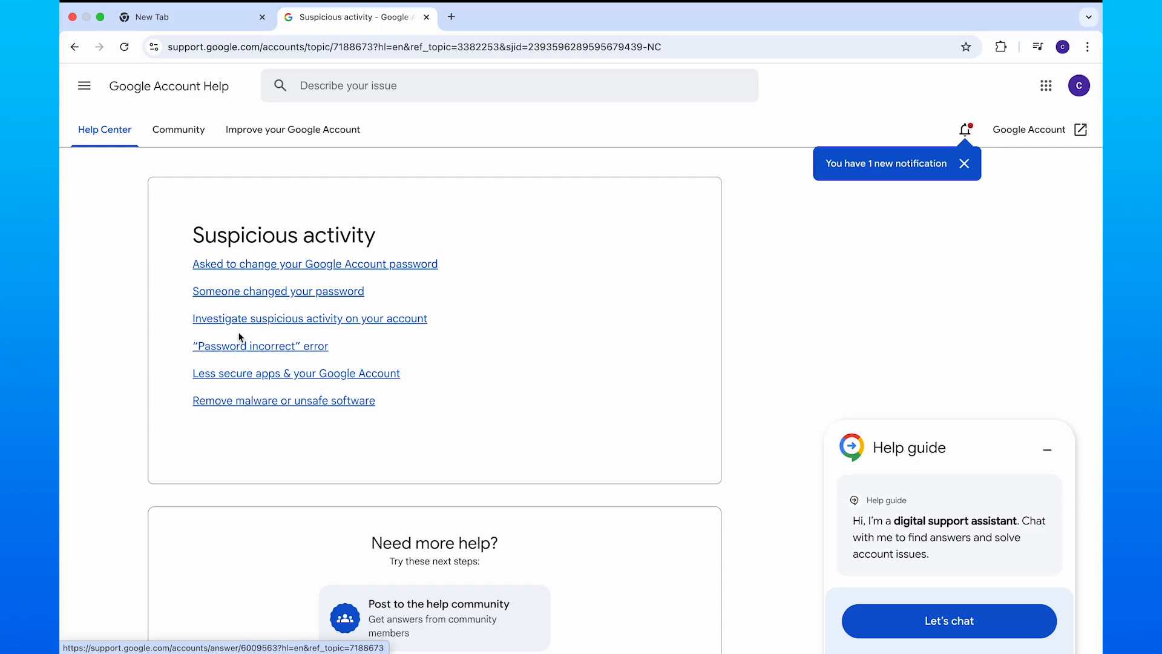
{"action": "mouse_move", "coordinate": [256, 443]}
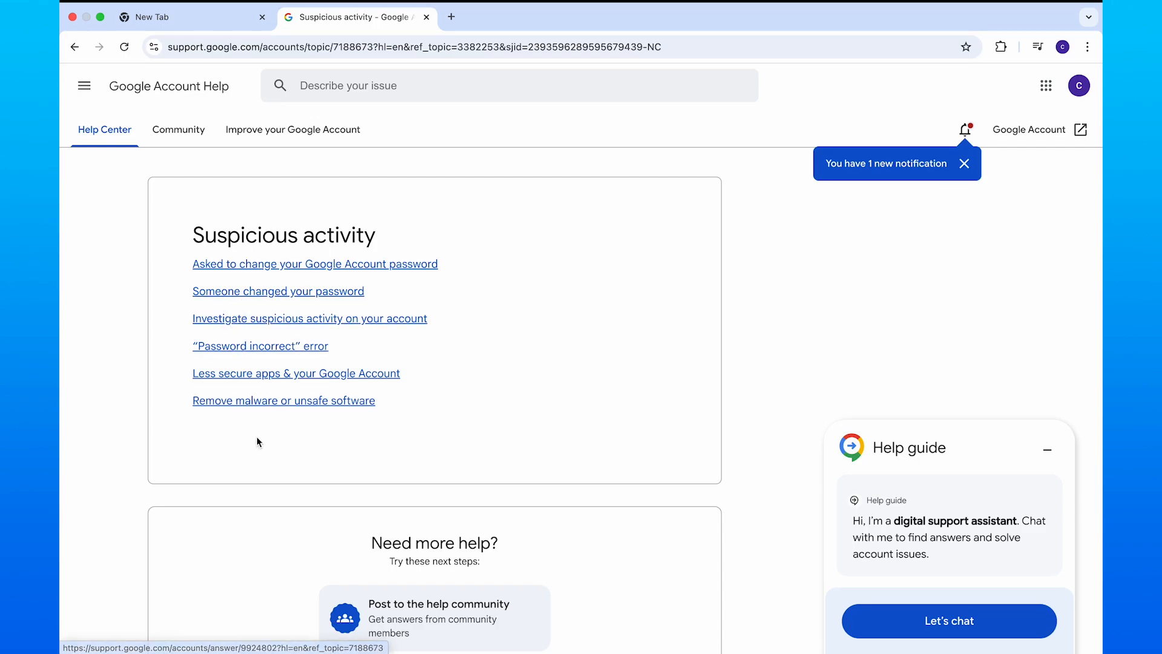
{"action": "mouse_move", "coordinate": [253, 431]}
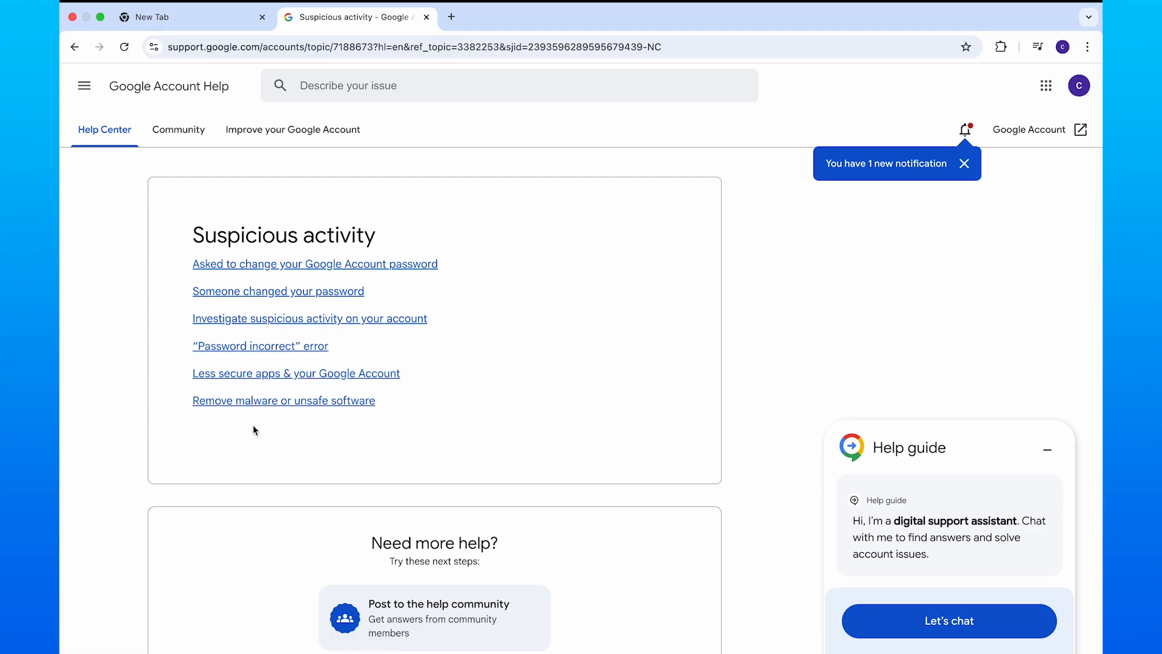
Scroll to the end of the Suspicious activity page where Help Center feedback is offered.
{"action": "scroll", "scroll_direction": "down", "scroll_amount": 3}
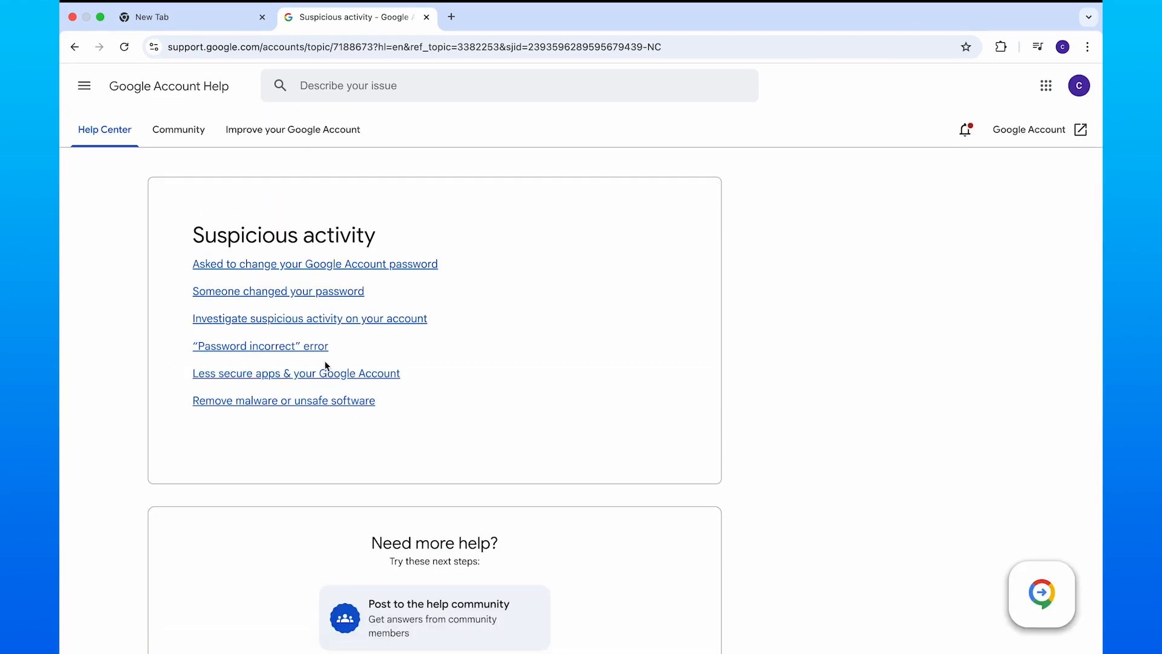
{"action": "scroll", "scroll_direction": "down", "scroll_amount": 3}
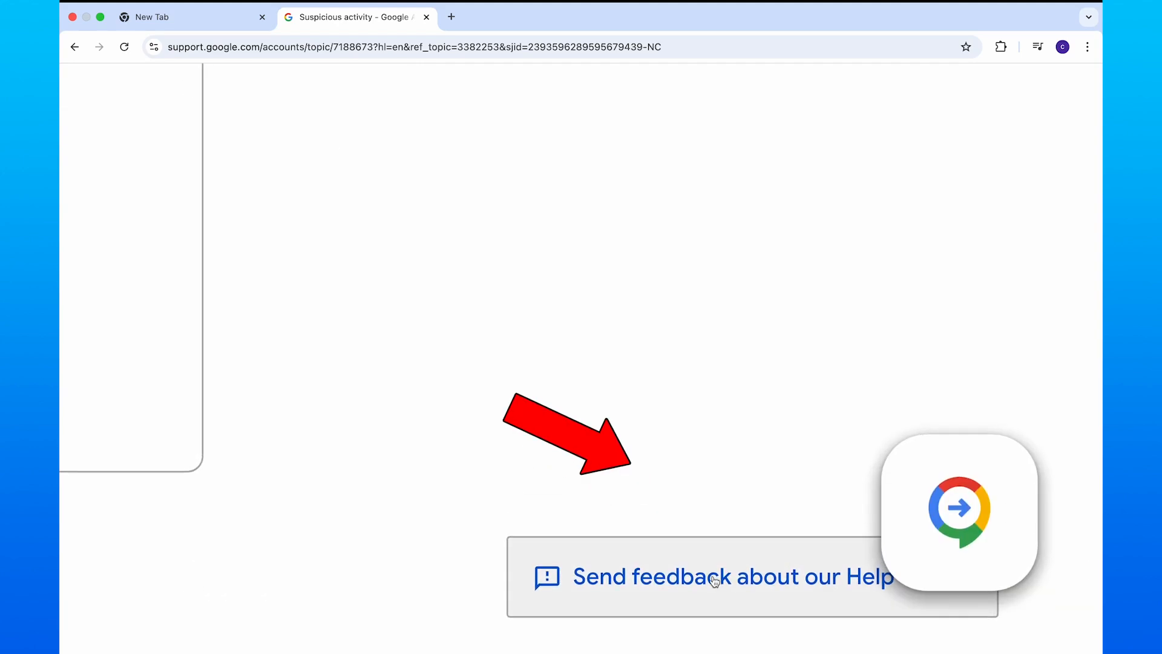
Start feedback on this help content and describe the persistent critical error on the Google account.
{"action": "left_click", "coordinate": [712, 576]}
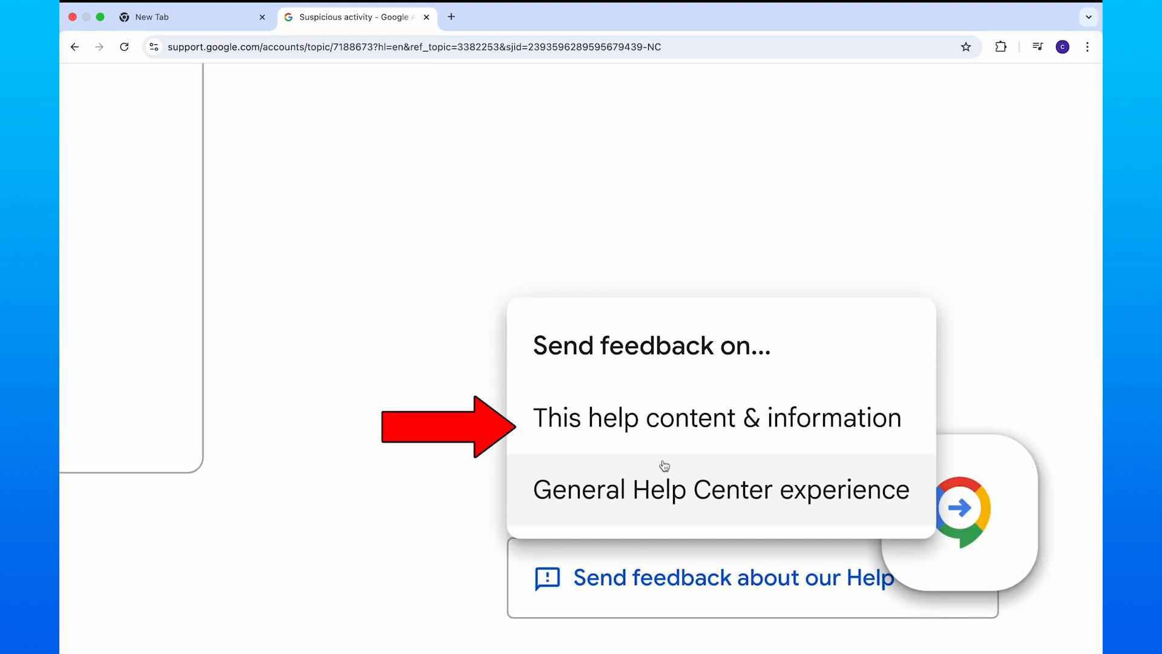
{"action": "left_click", "coordinate": [715, 418]}
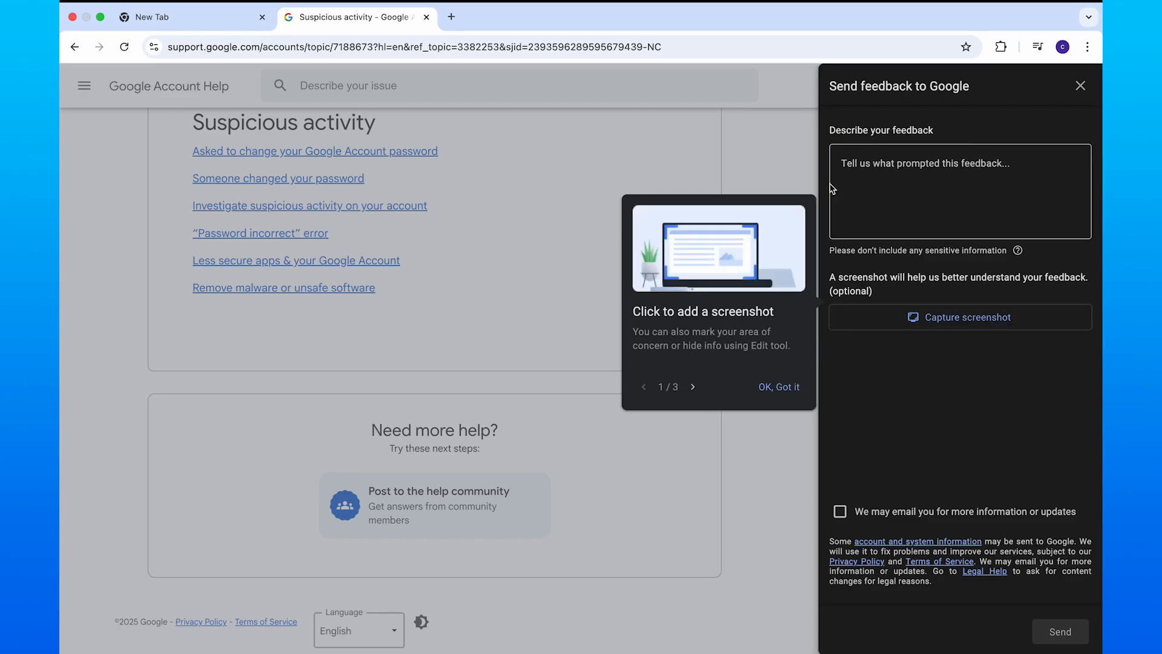
{"action": "type", "text": "I have a critical error on my google account and have tried everything to remove it. Chaning passcode, removing unwanted devices, and malware, however it is still there please help."}
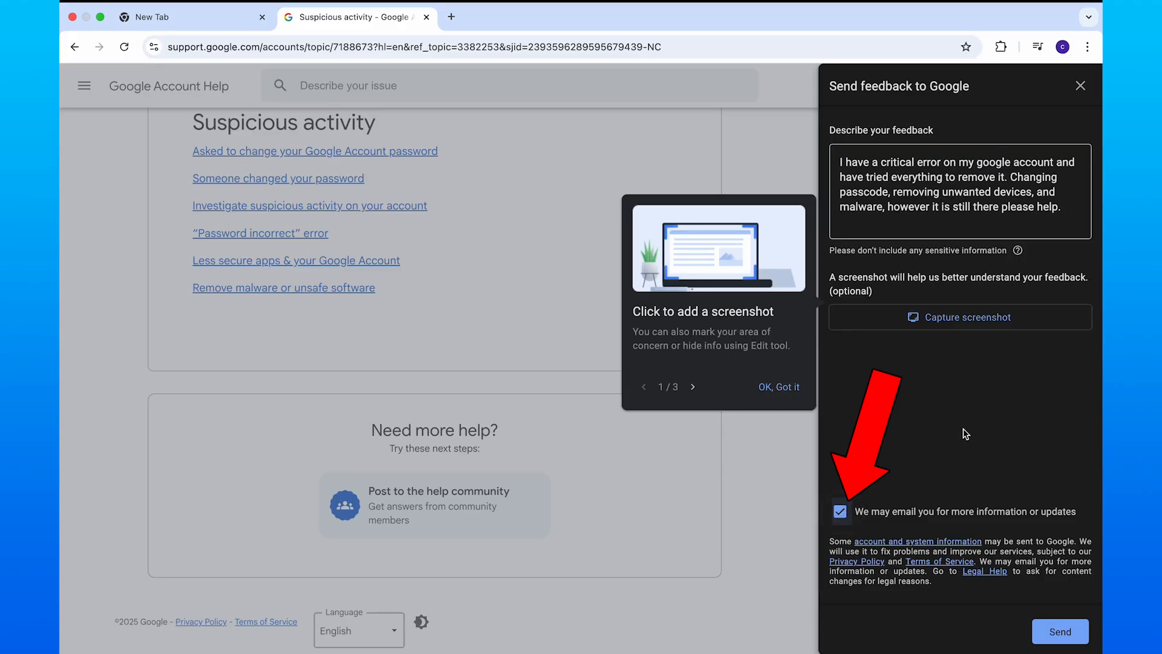
{"action": "mouse_move", "coordinate": [1060, 631]}
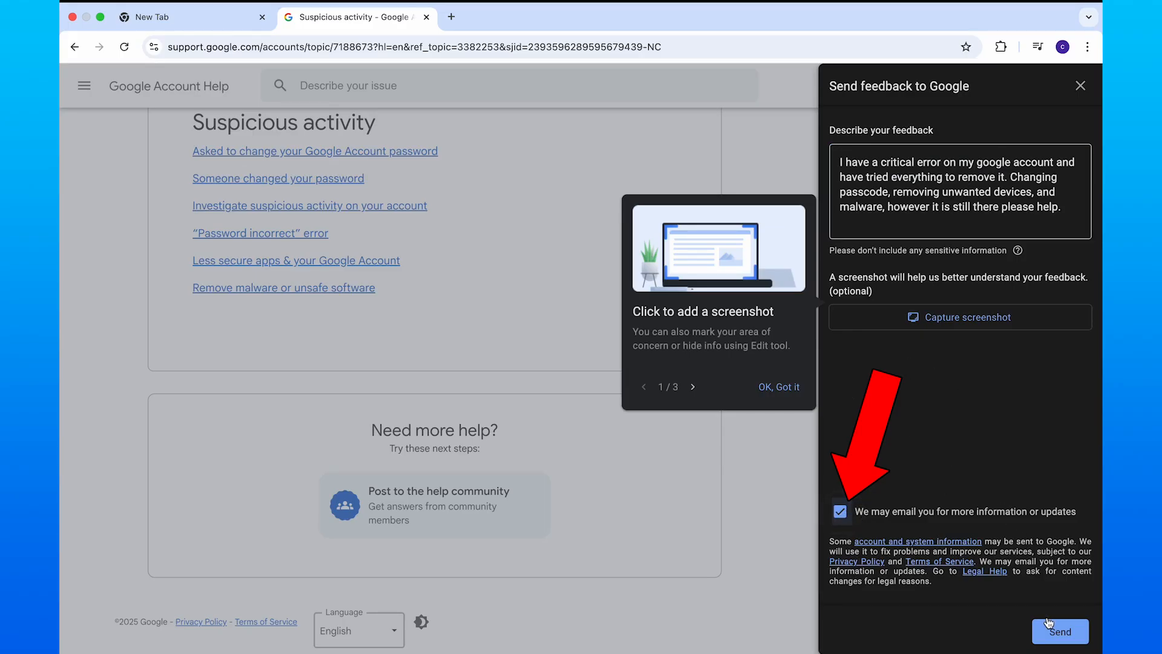